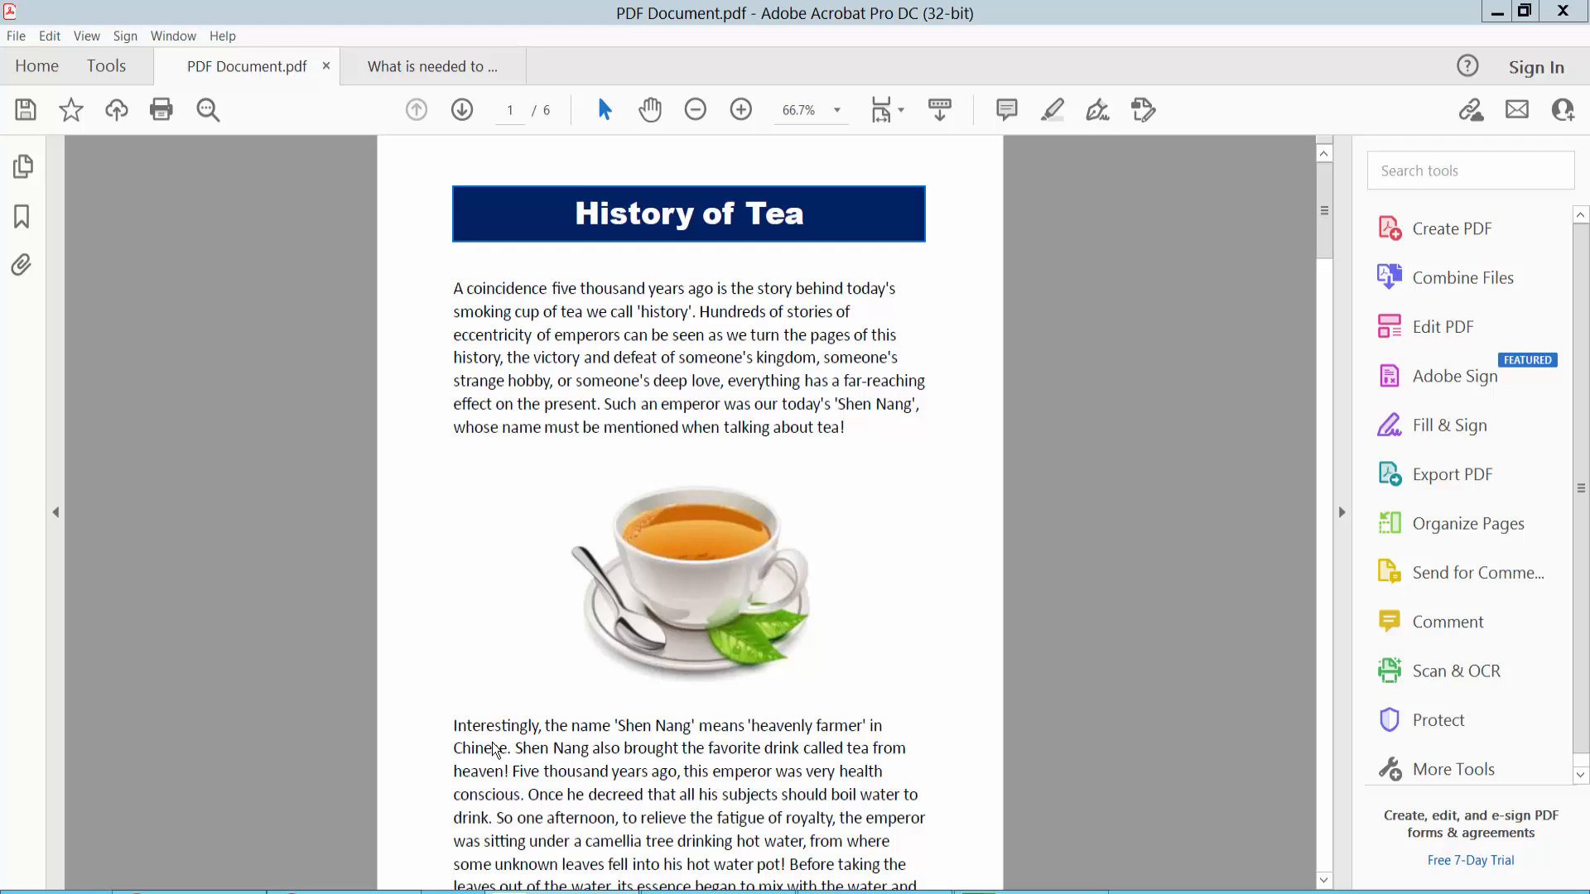
mouse_move(875, 49)
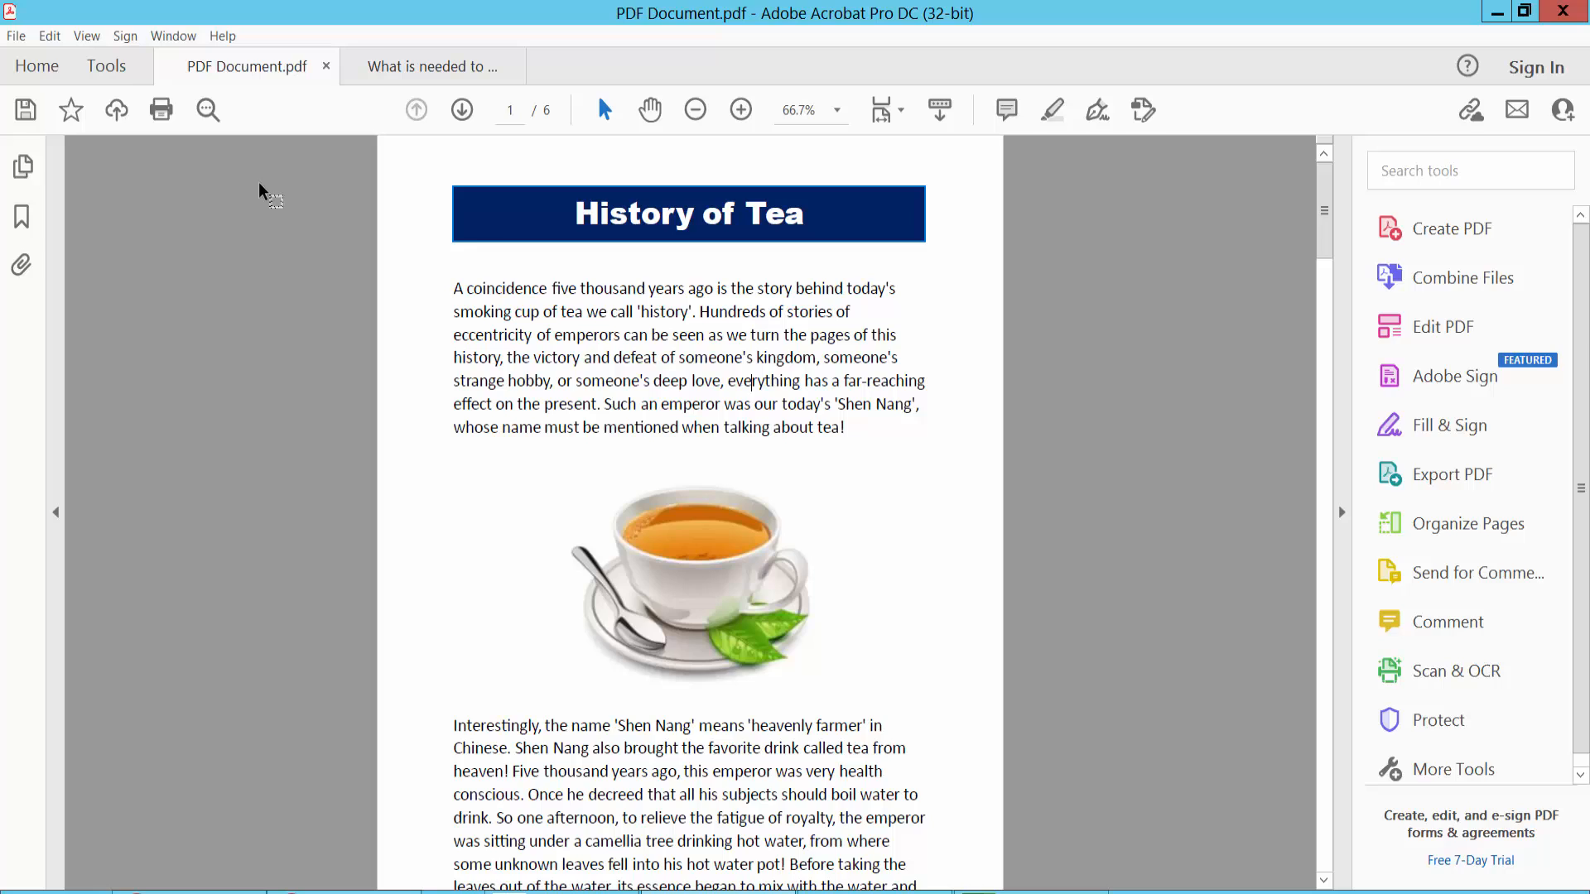
Switch from the tea-history document to the Tools center
click(105, 66)
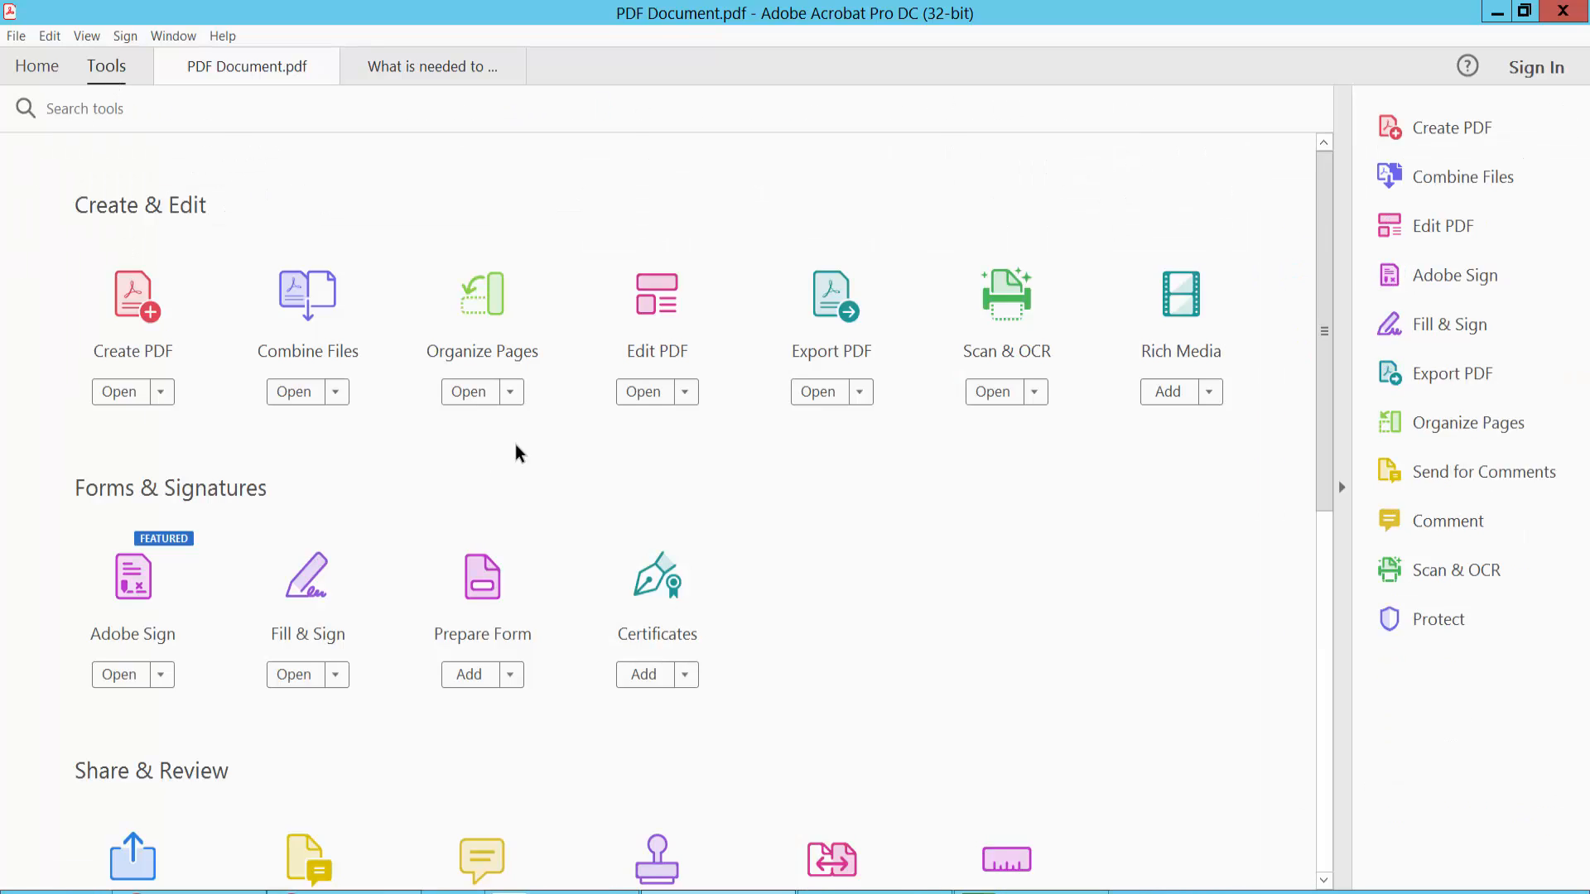
mouse_move(493, 353)
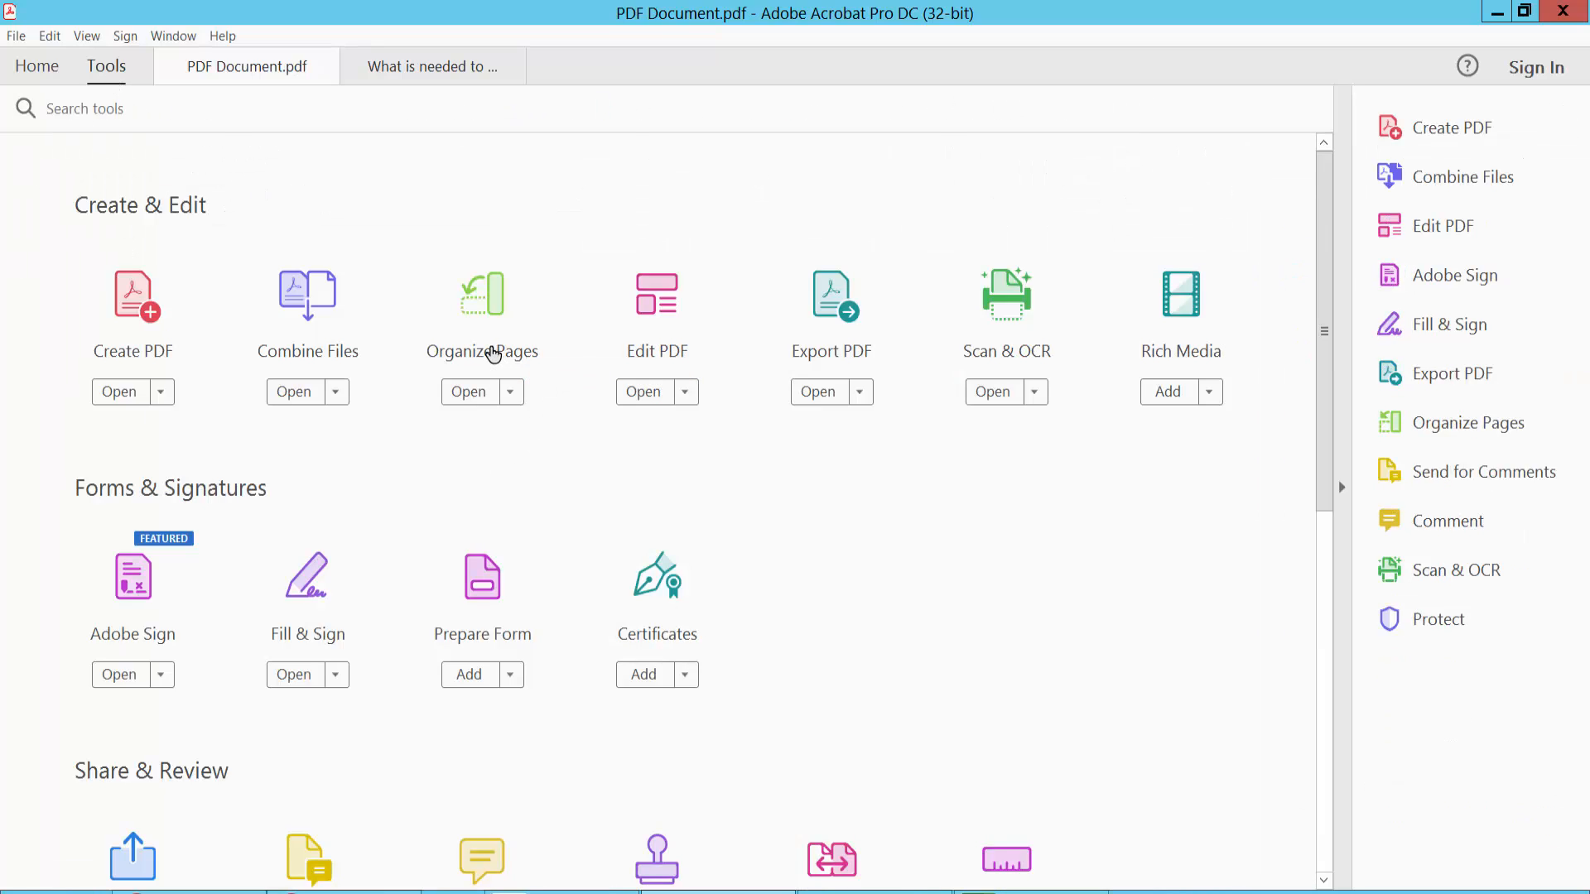
In Organize Pages, copy and paste the page 5 Information Form, making seven pages
click(467, 392)
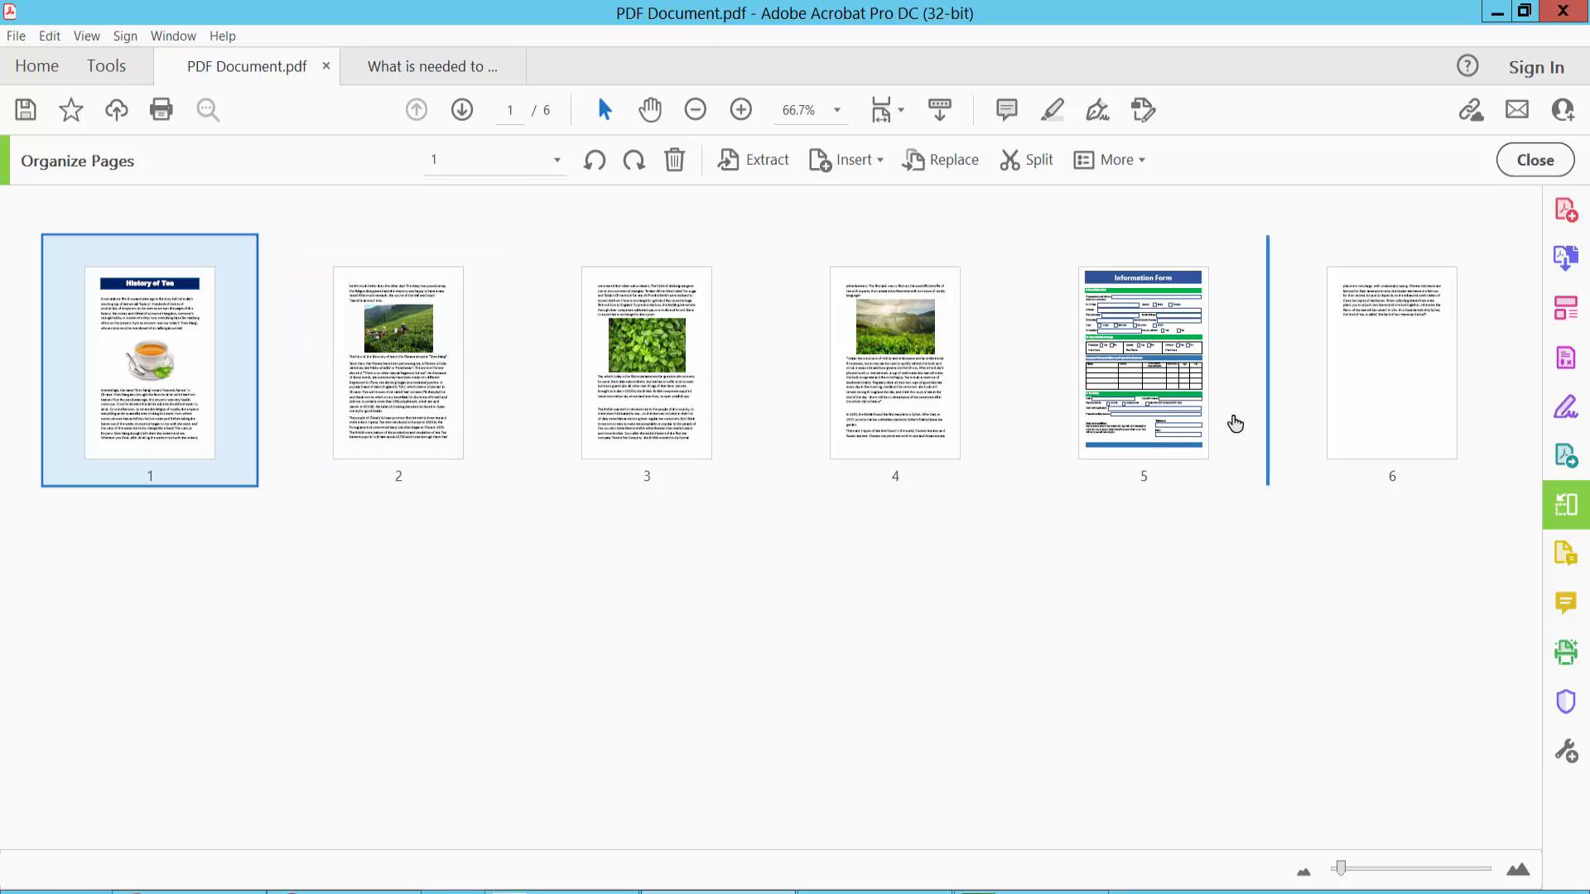
click(1143, 362)
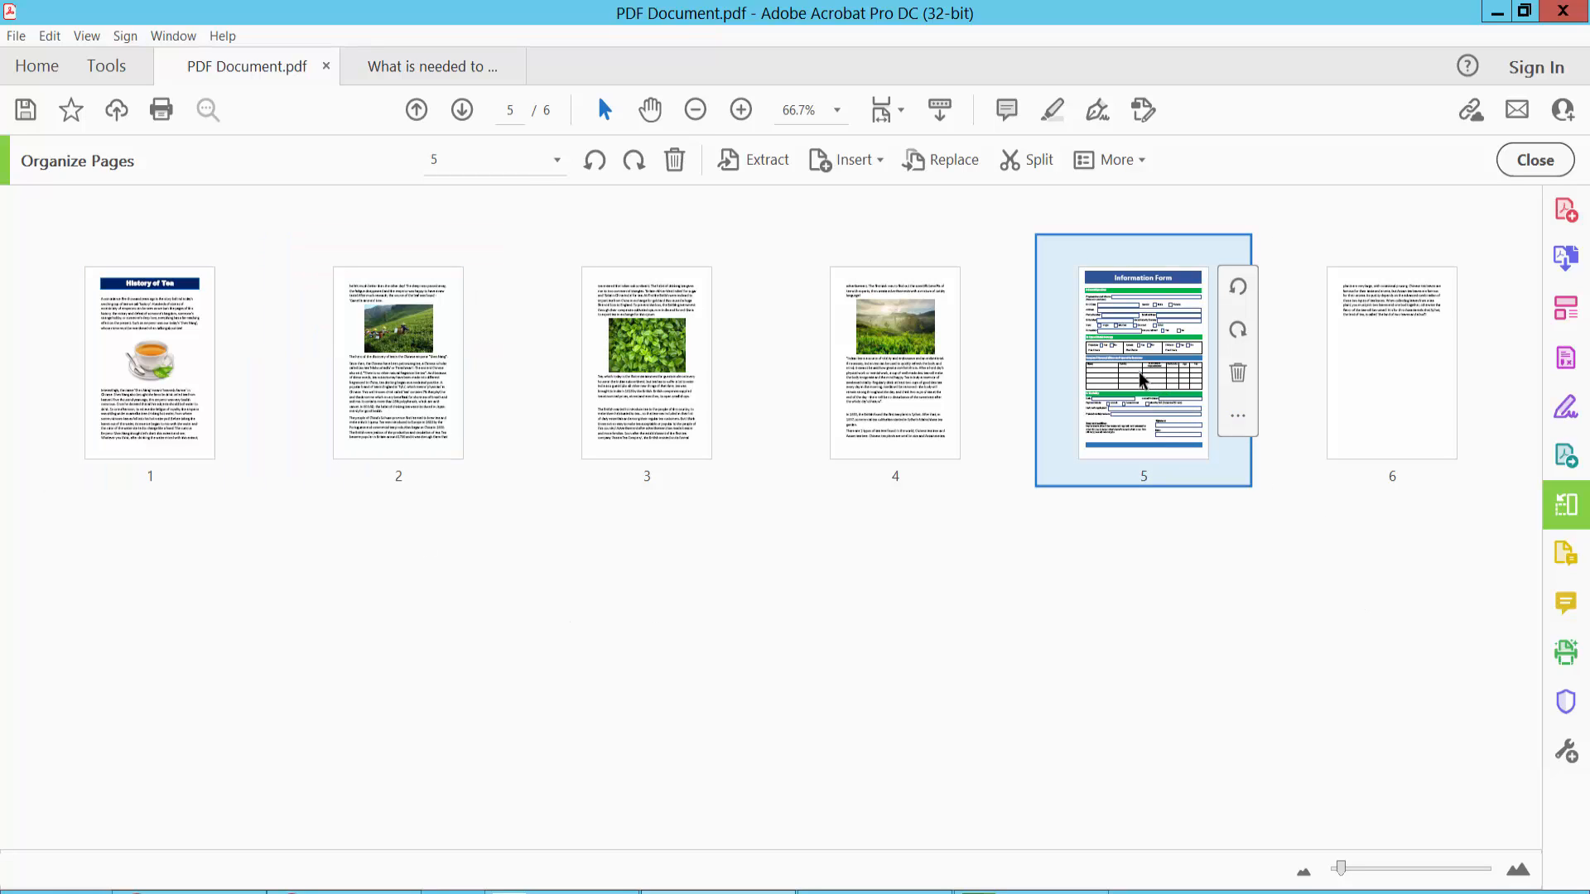
right_click(1143, 362)
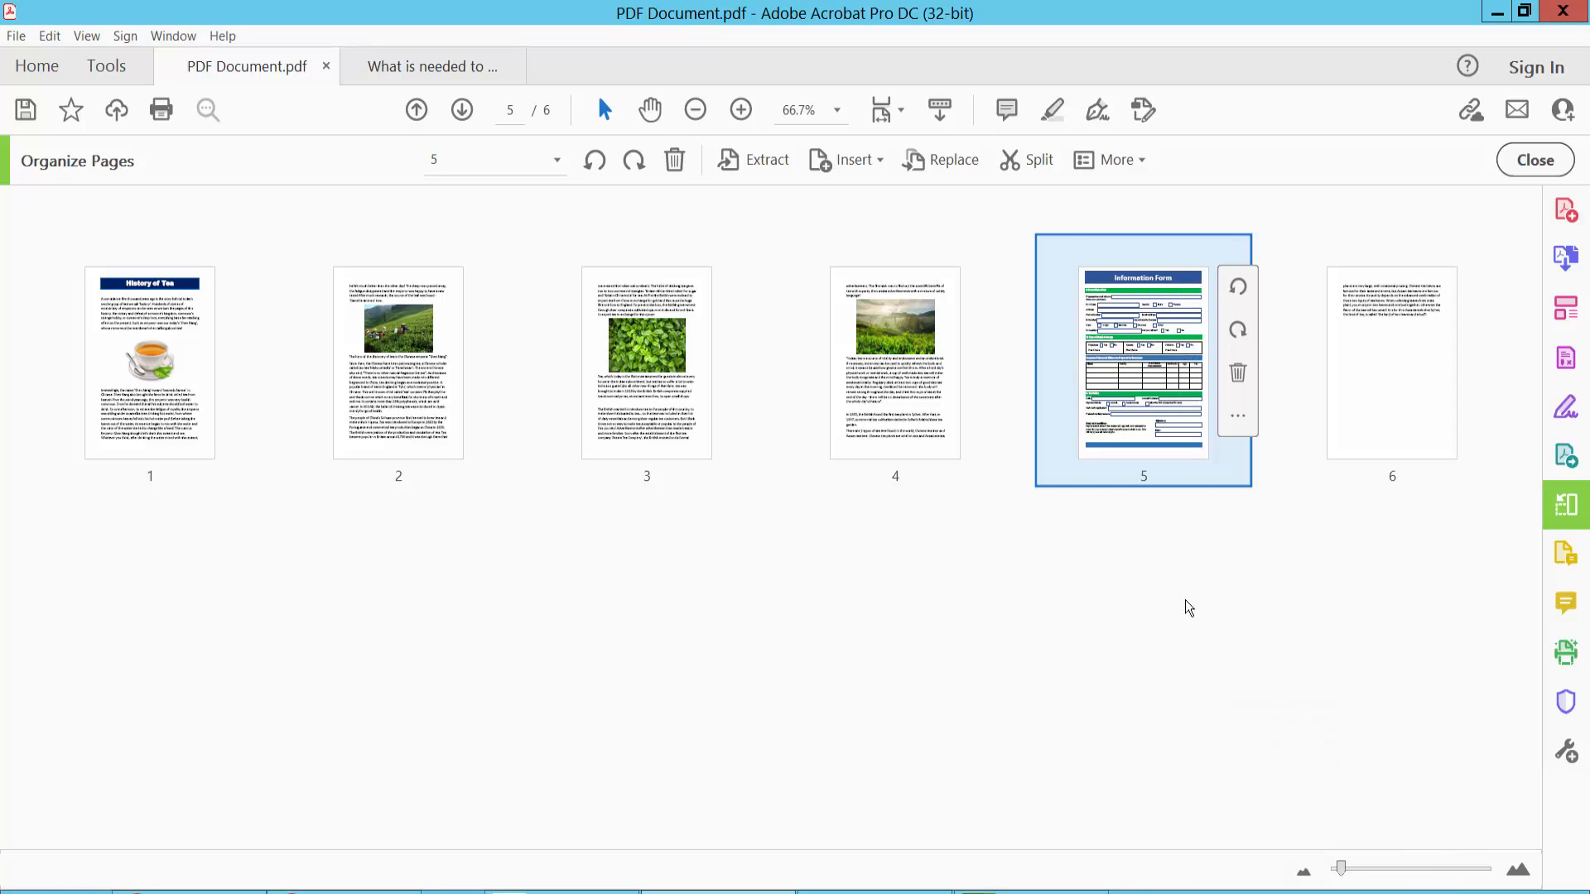
right_click(1143, 350)
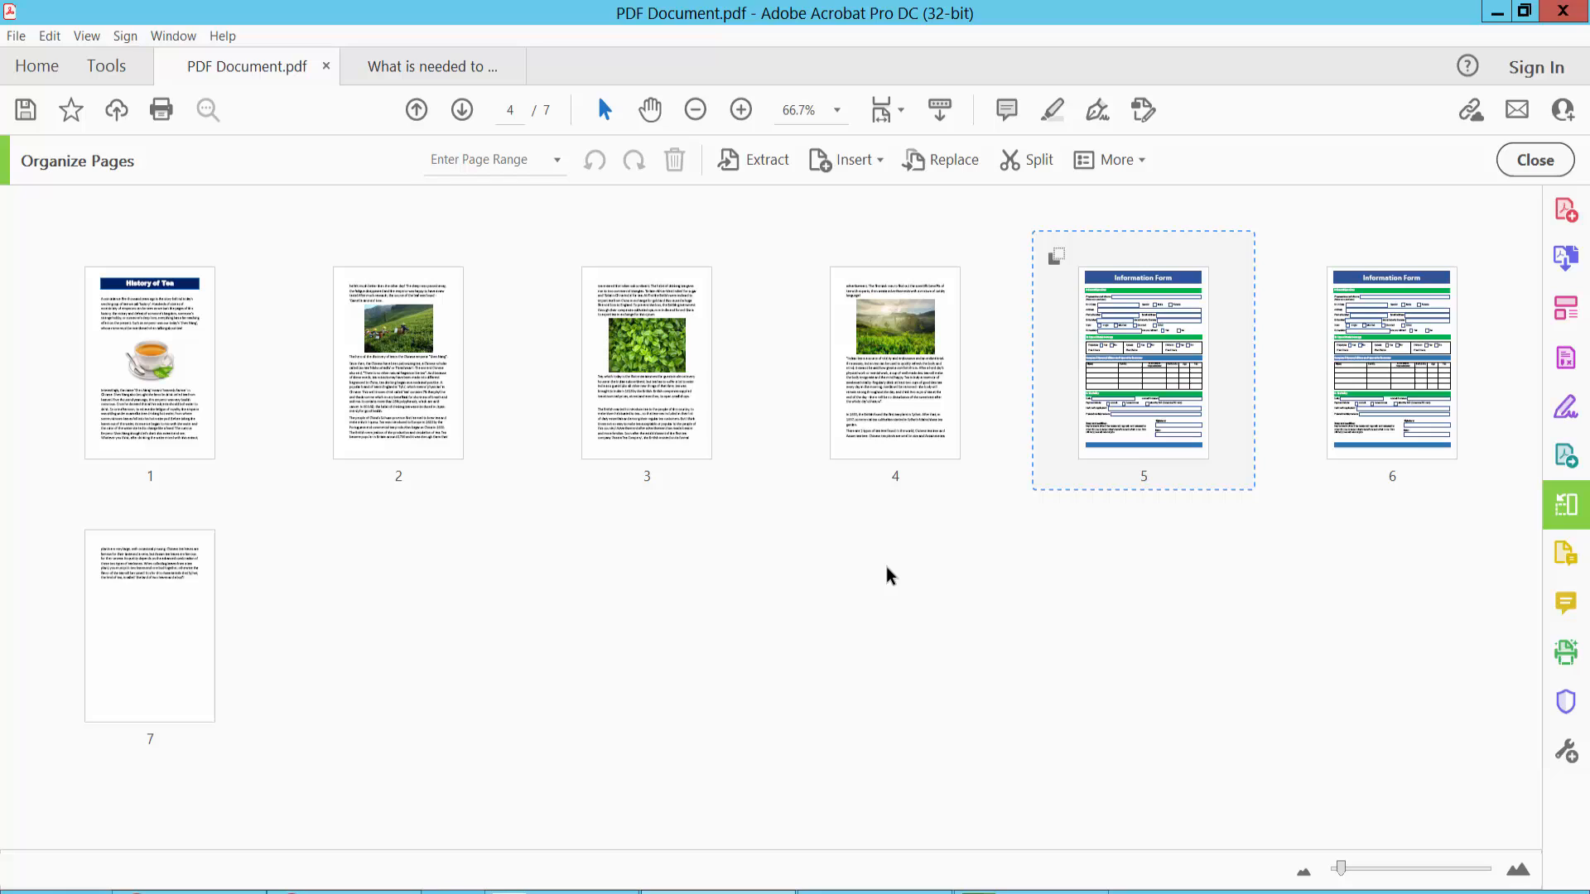
mouse_move(547, 525)
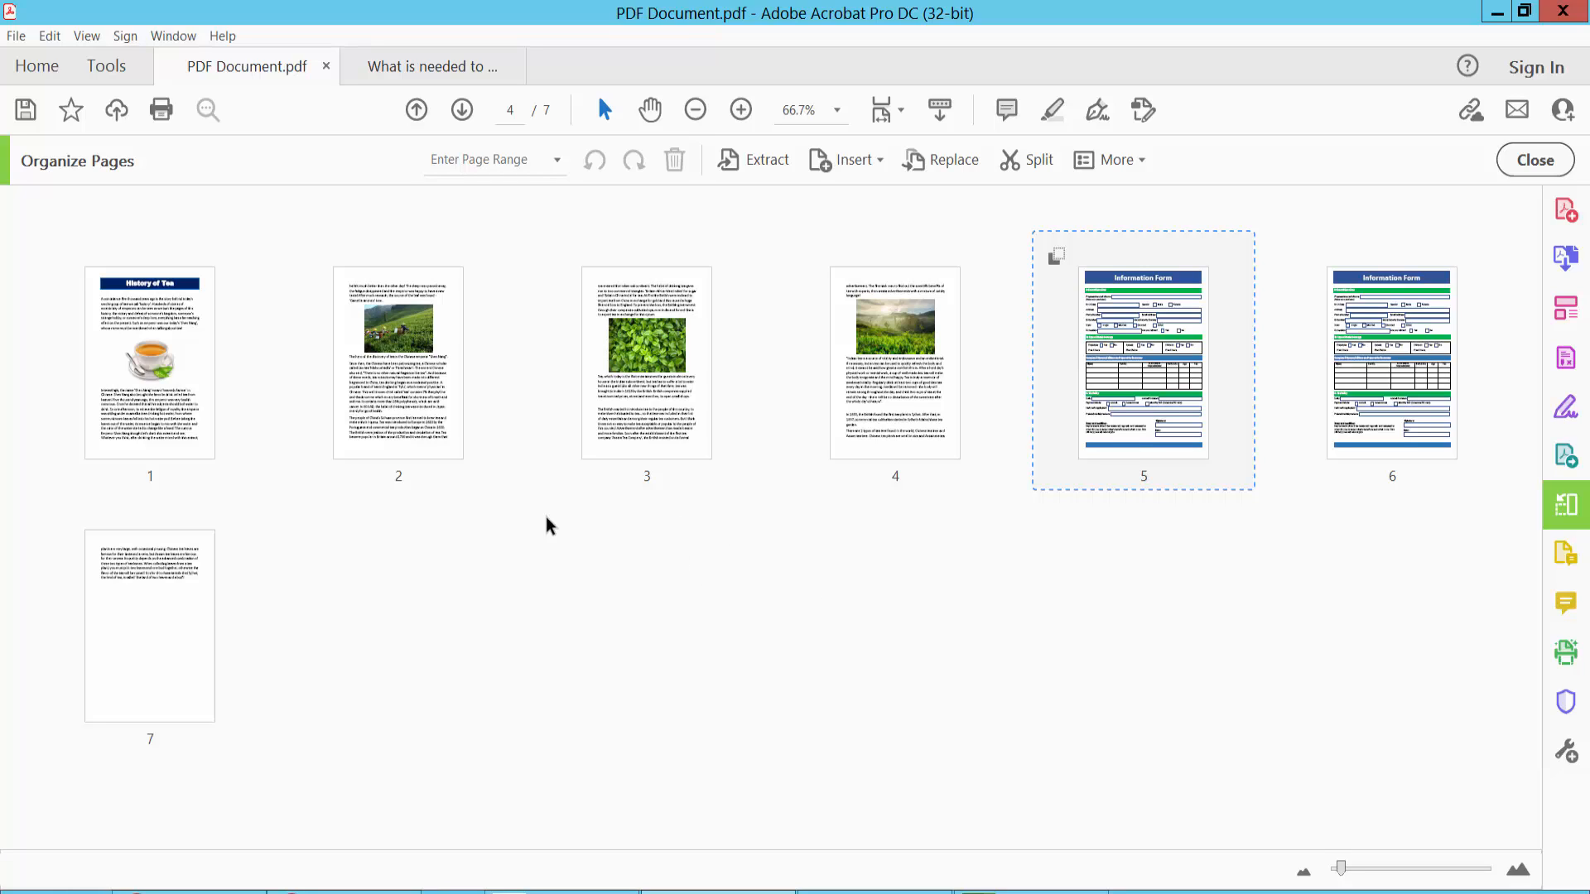
Copy and paste the History of Tea page, then move the copy to page 3
click(149, 360)
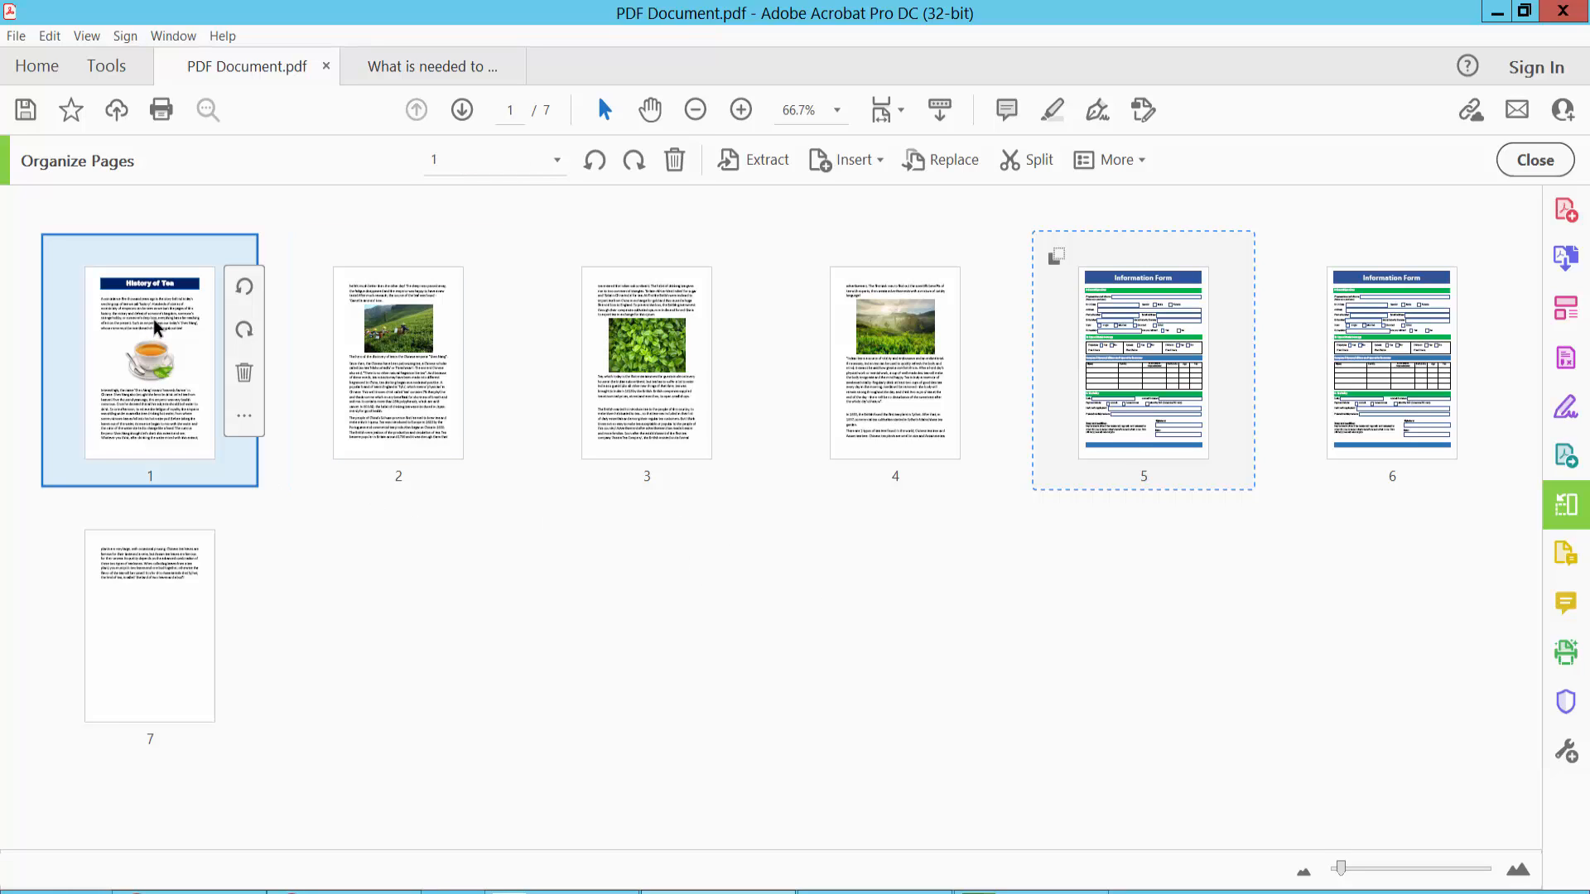
right_click(149, 355)
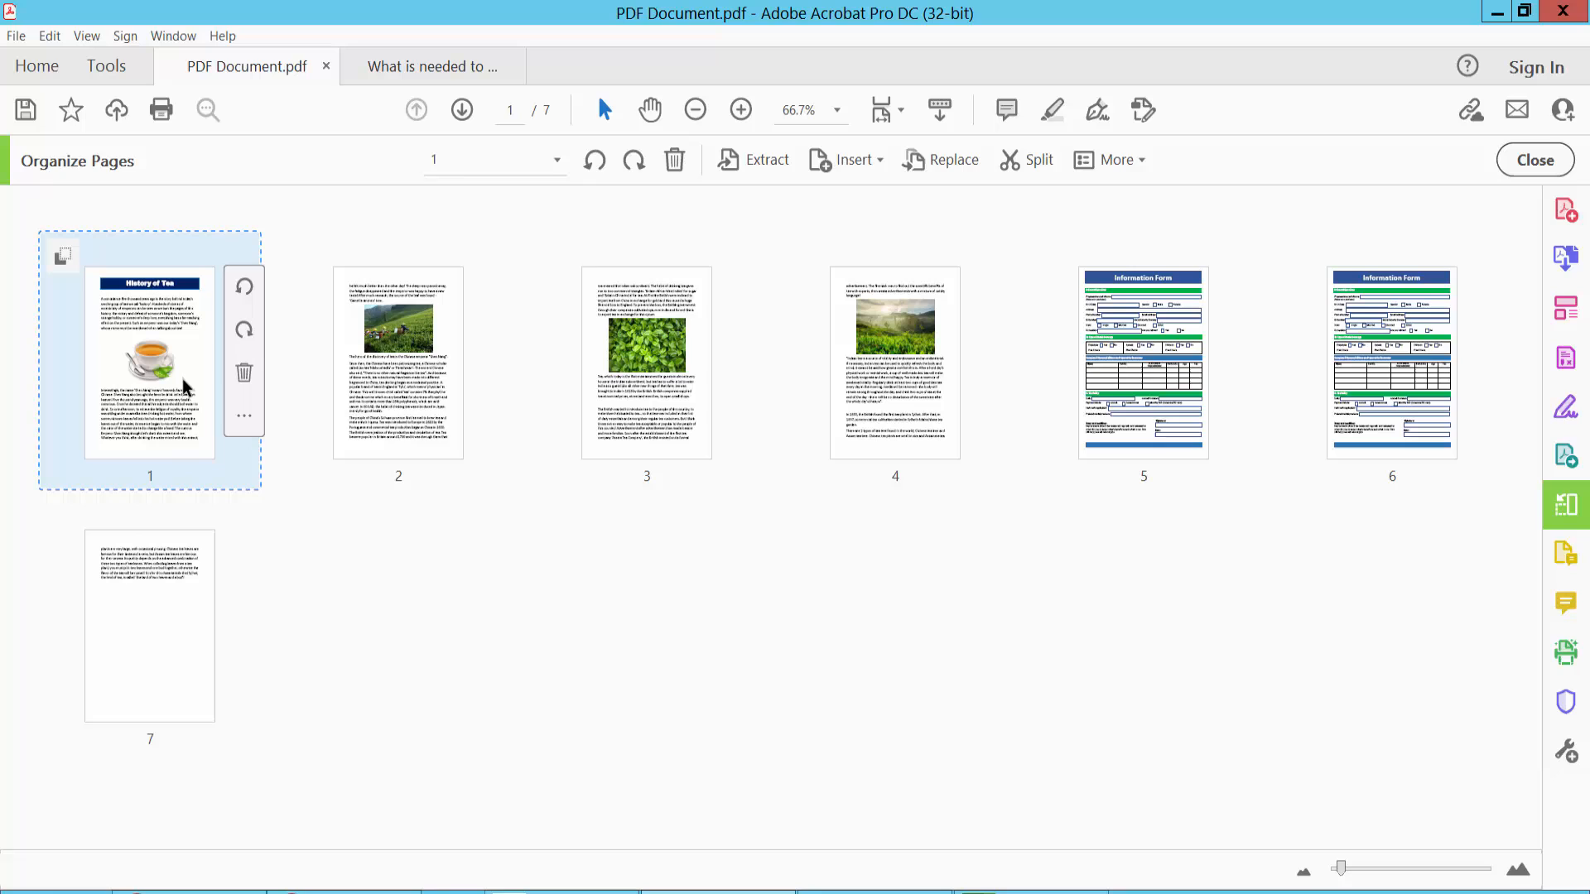
right_click(149, 362)
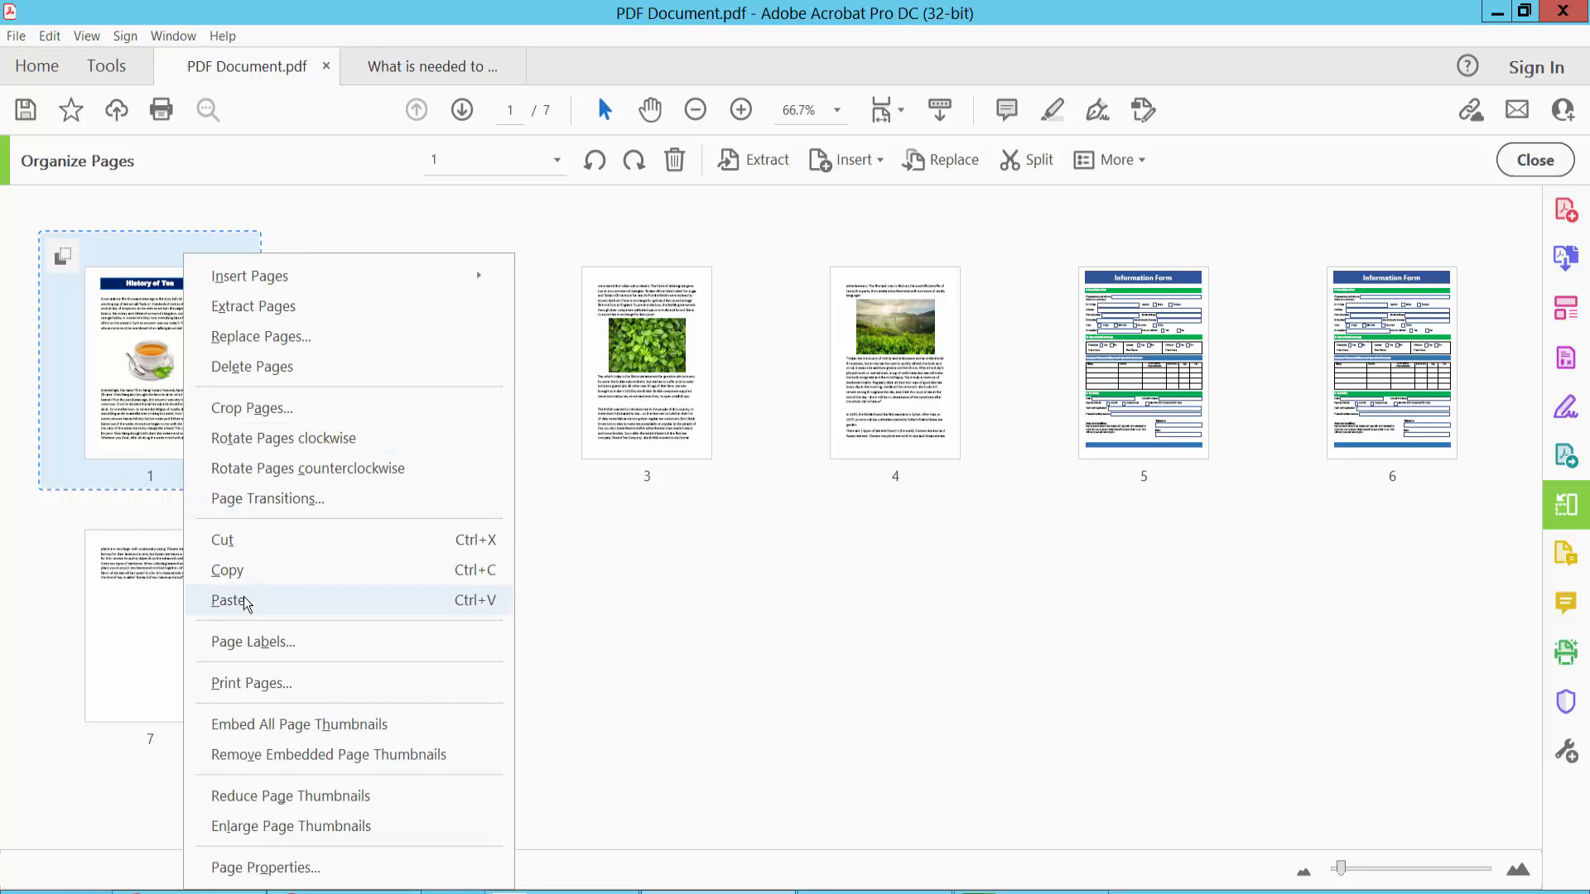
click(227, 601)
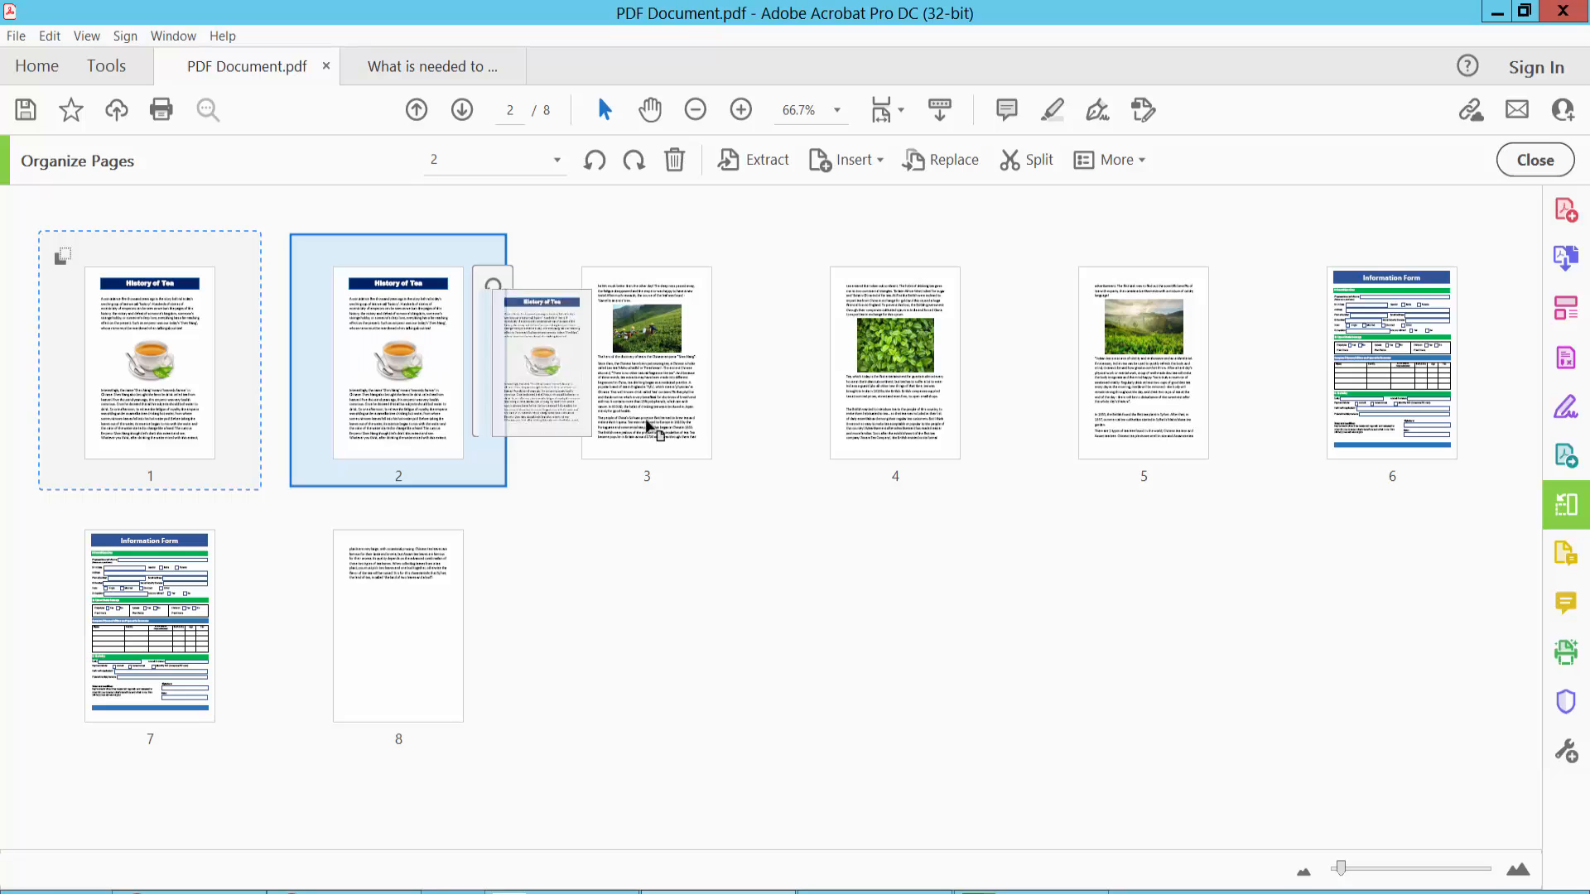
drag(397, 355, 646, 355)
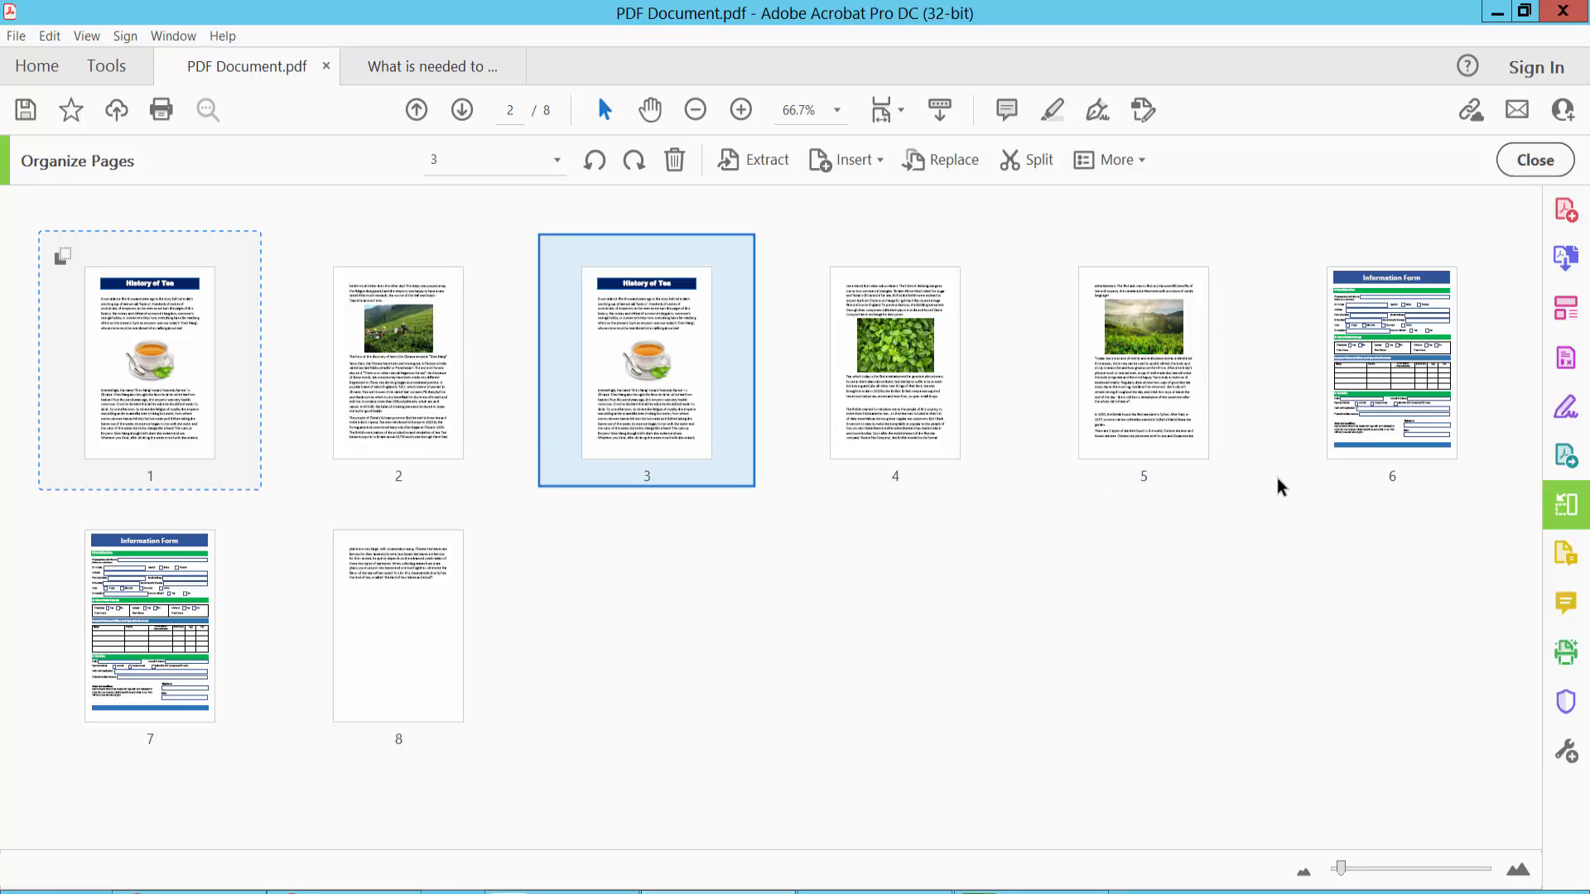
Select the Information Form at page 5, then the final text page
click(1143, 360)
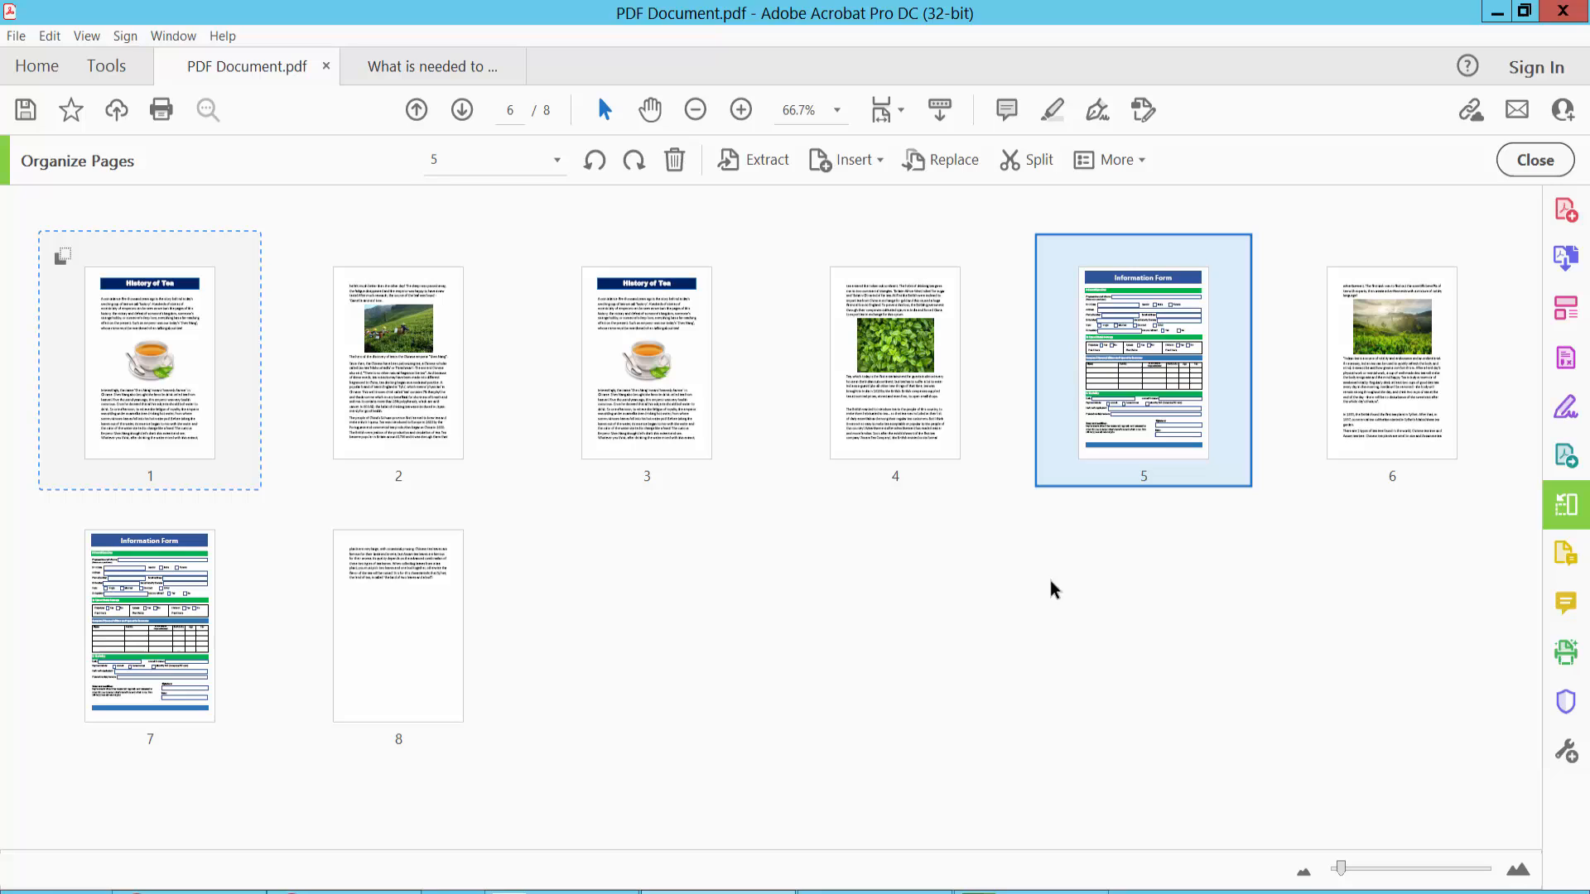
mouse_move(1090, 434)
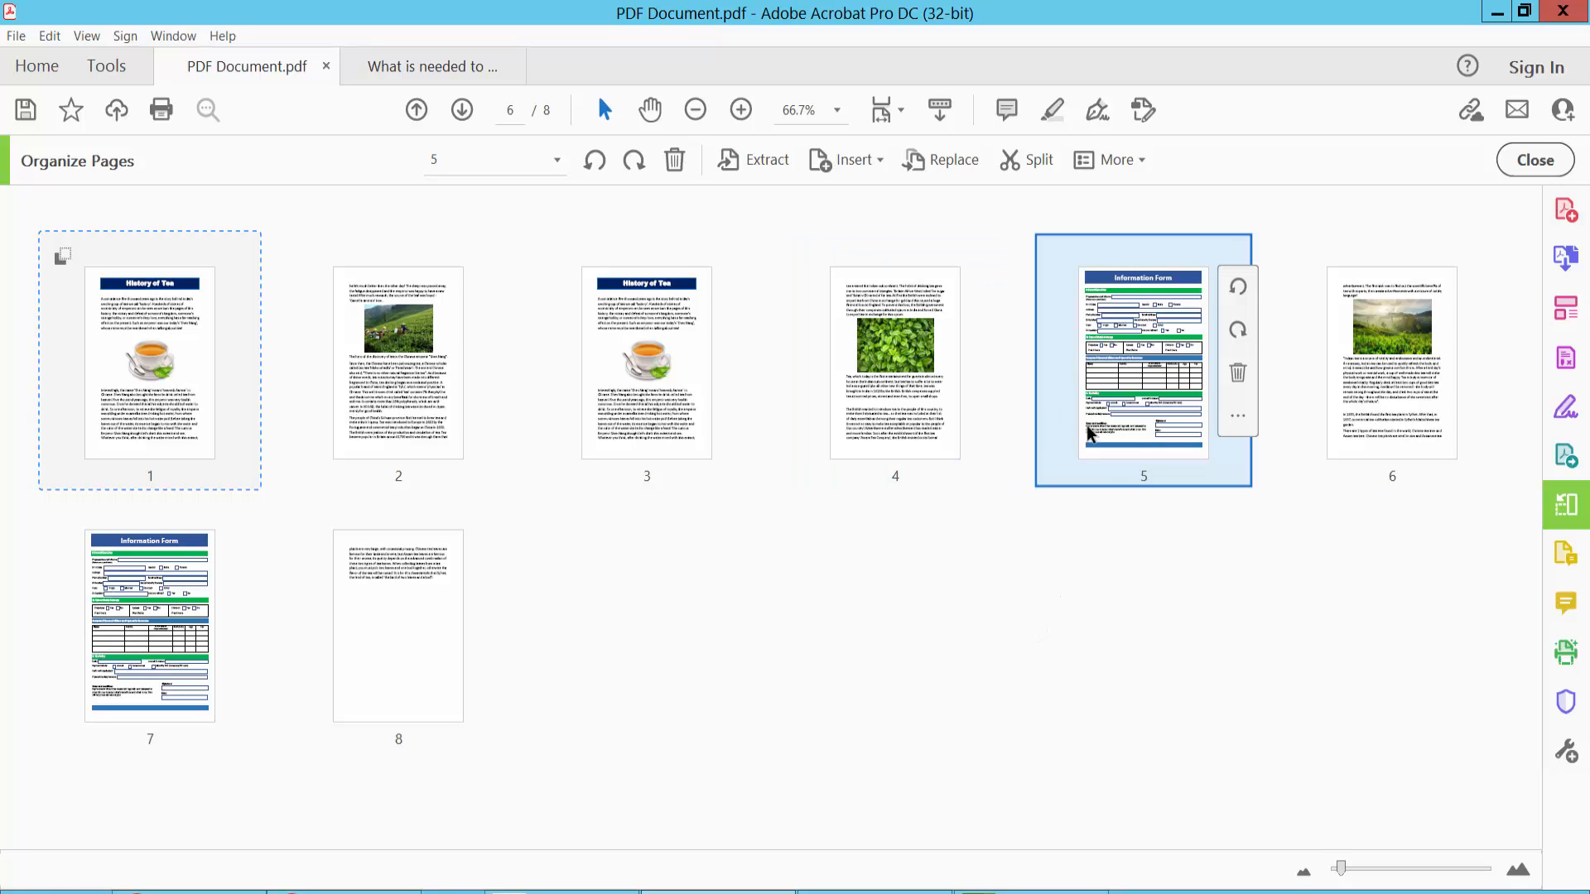
click(398, 626)
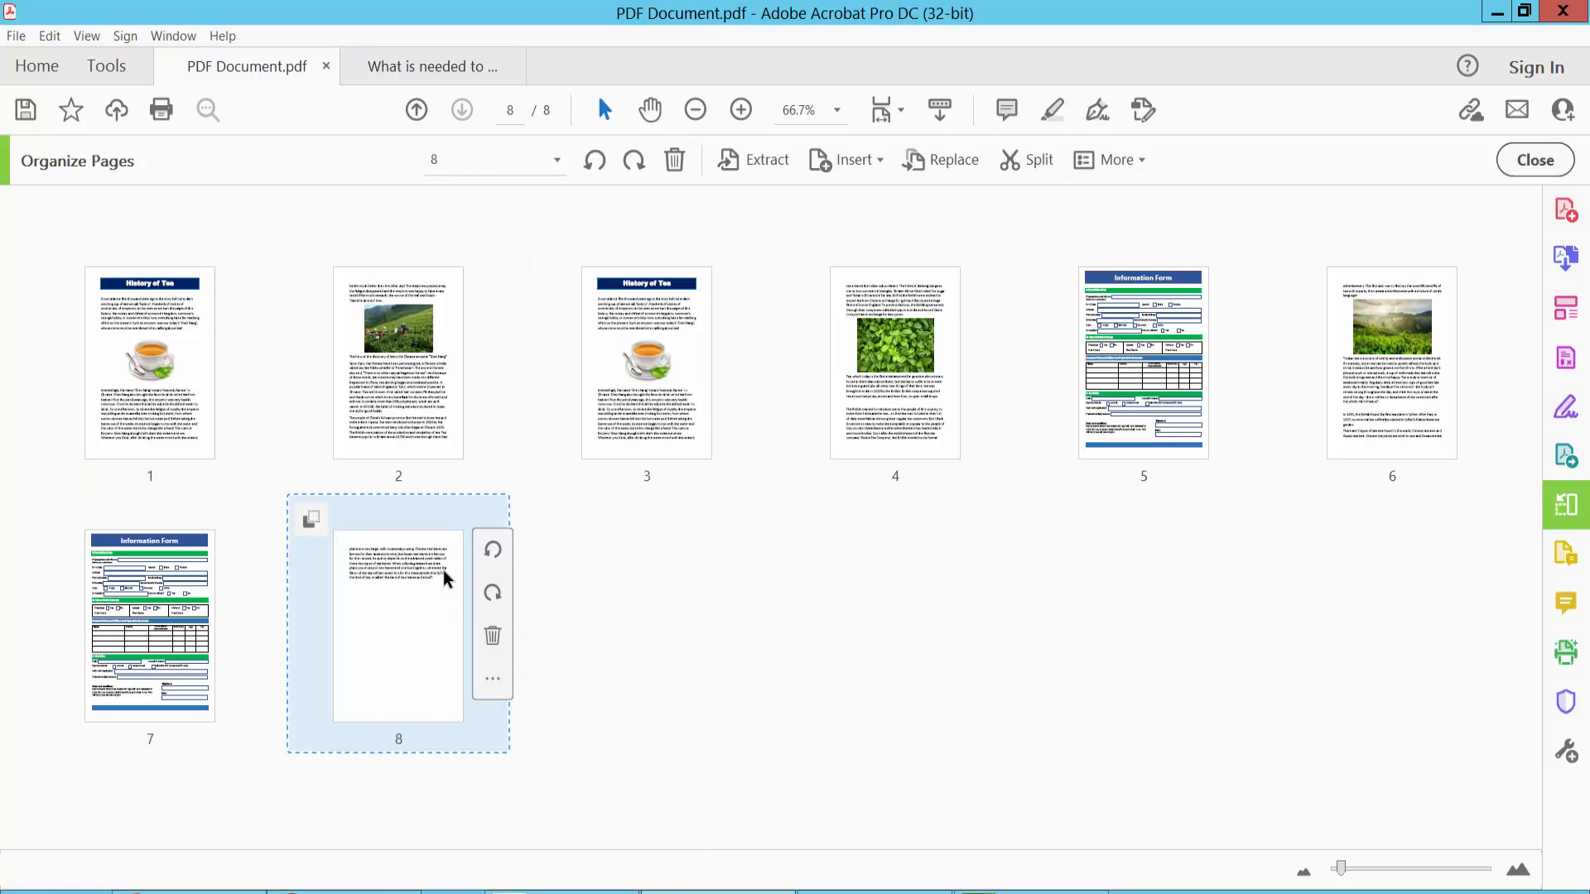
Paste a copy of the final text page as page 9
right_click(397, 608)
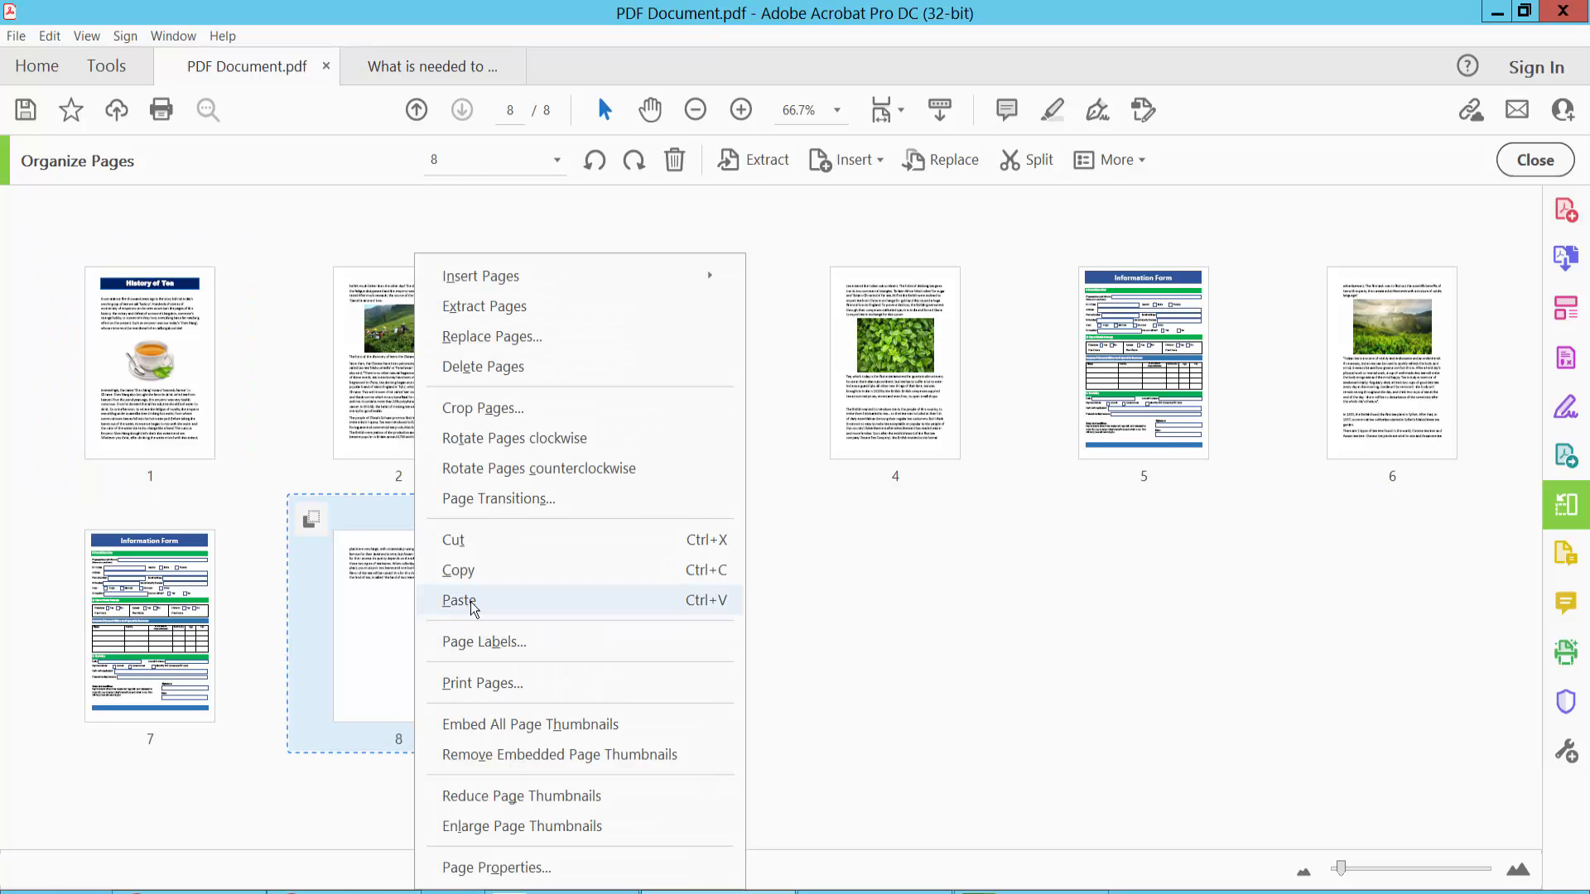
click(460, 599)
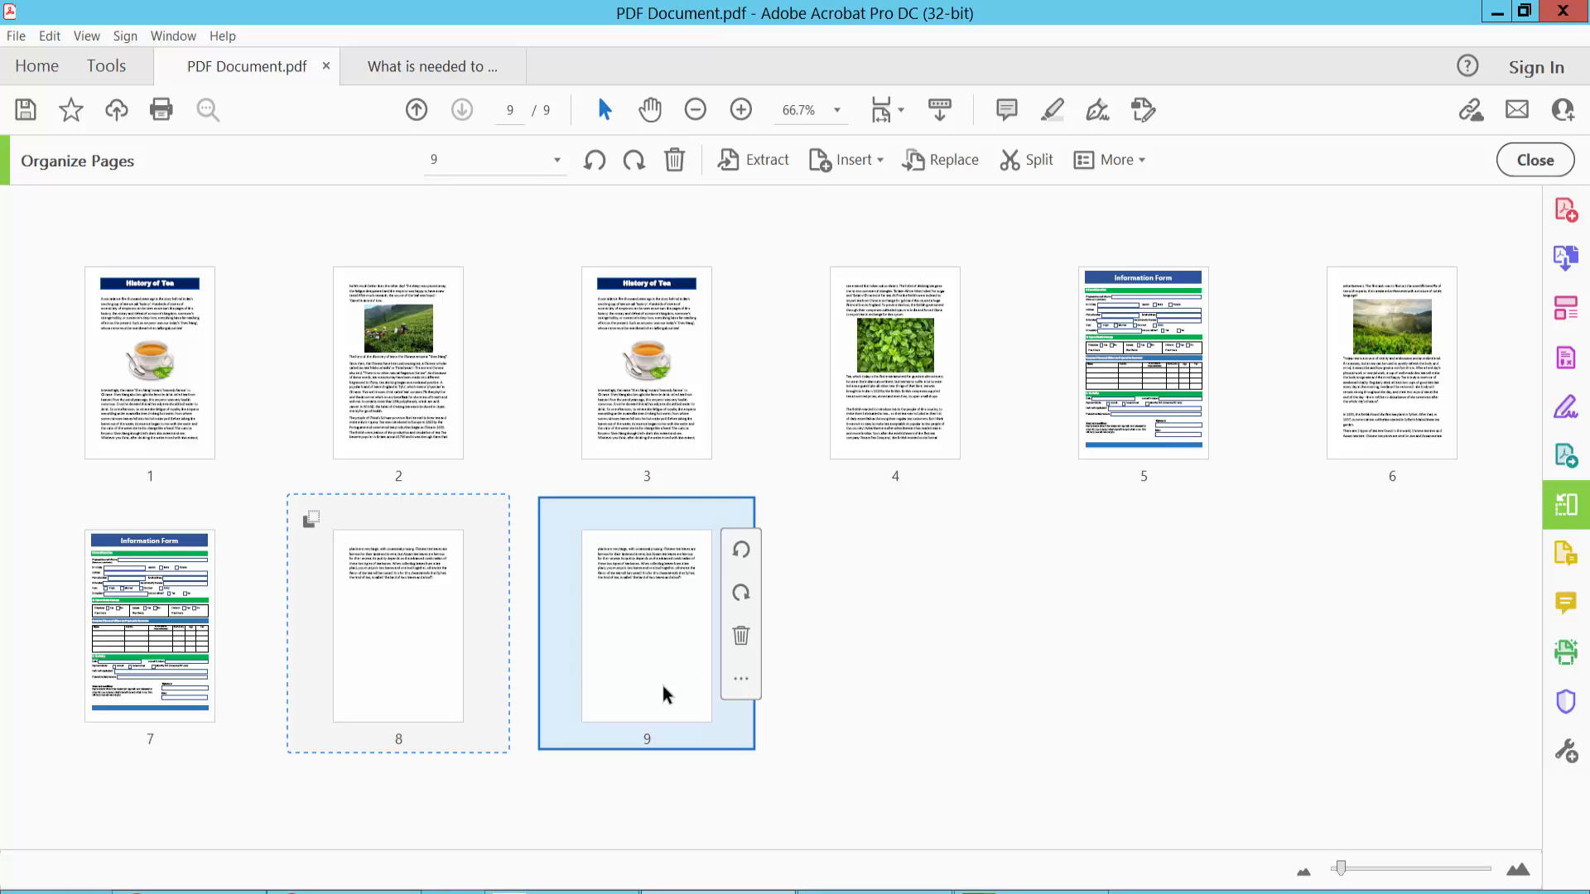
mouse_move(935, 619)
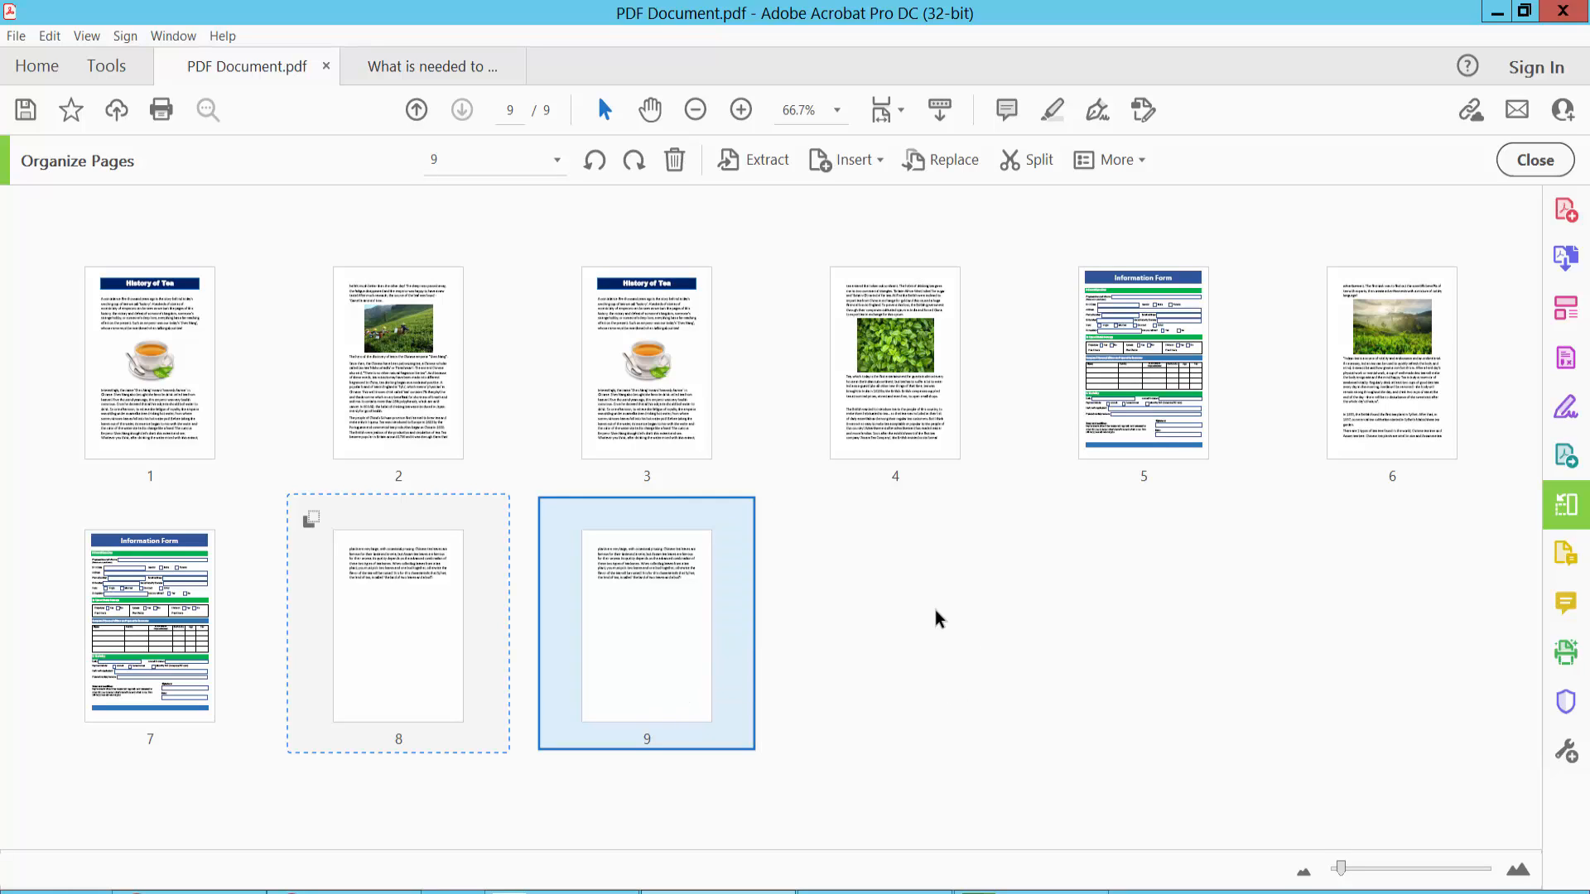
mouse_move(931, 619)
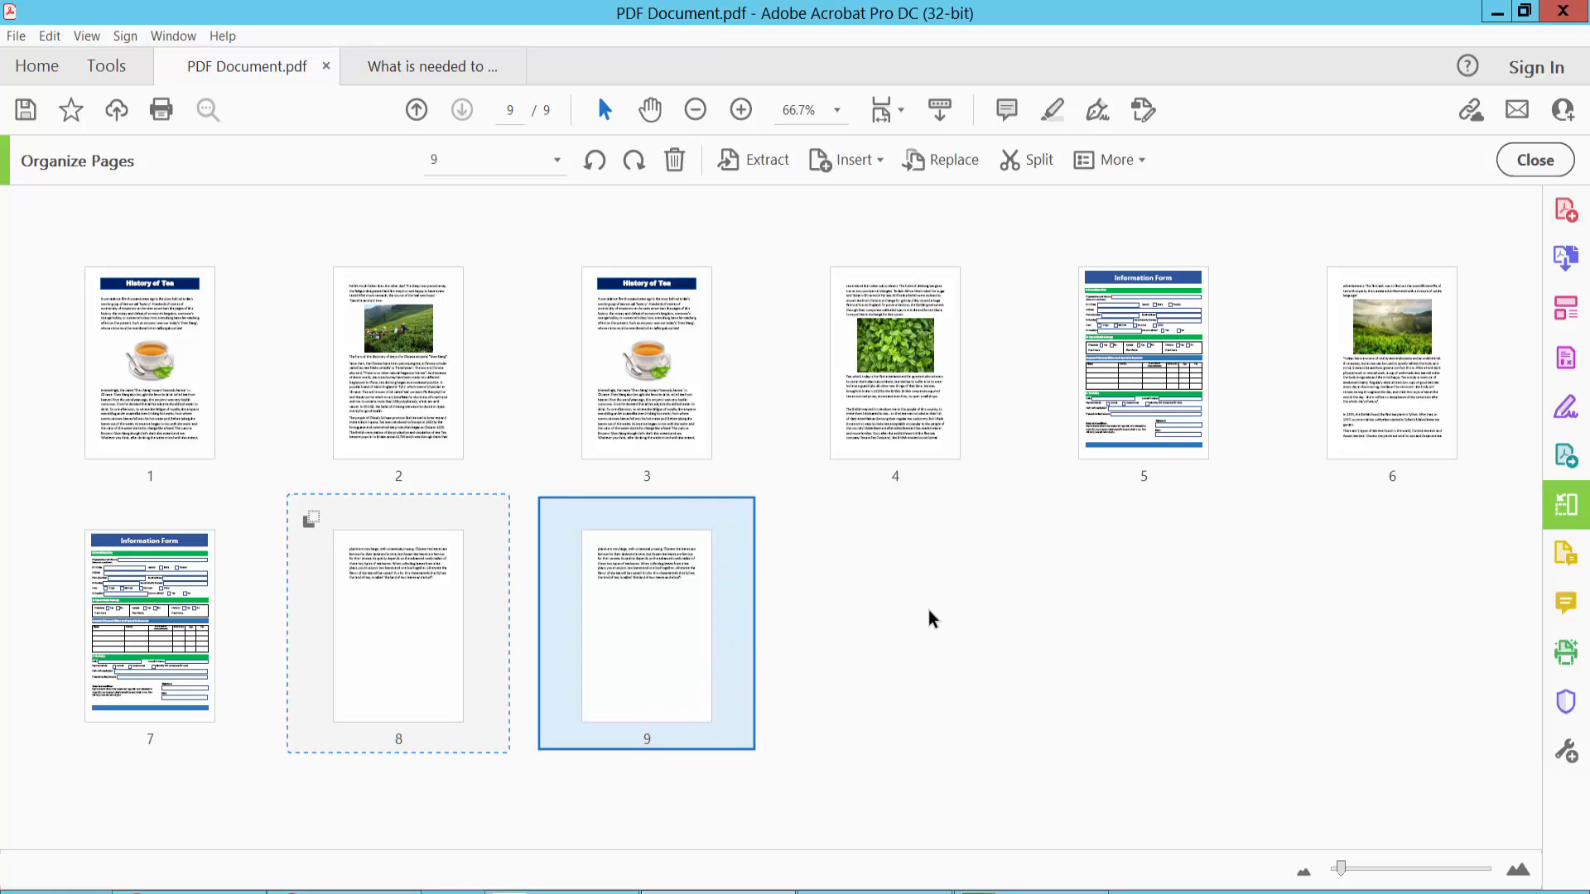